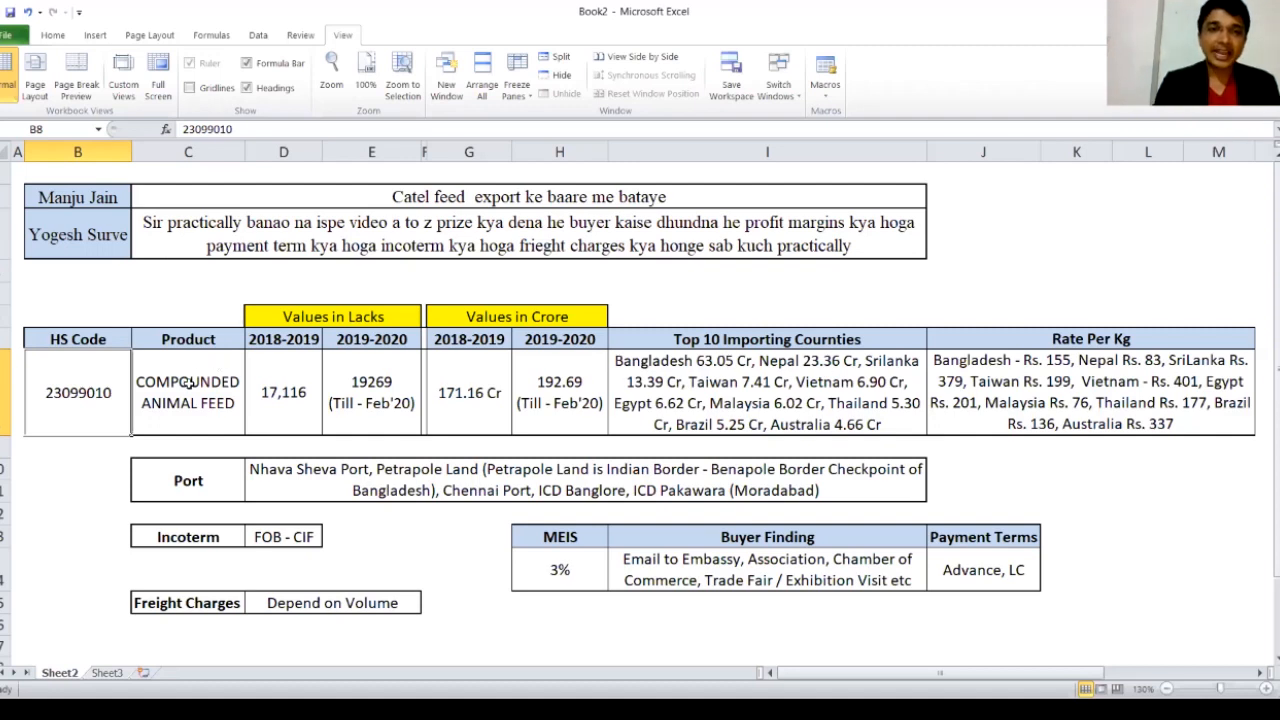
click(188, 392)
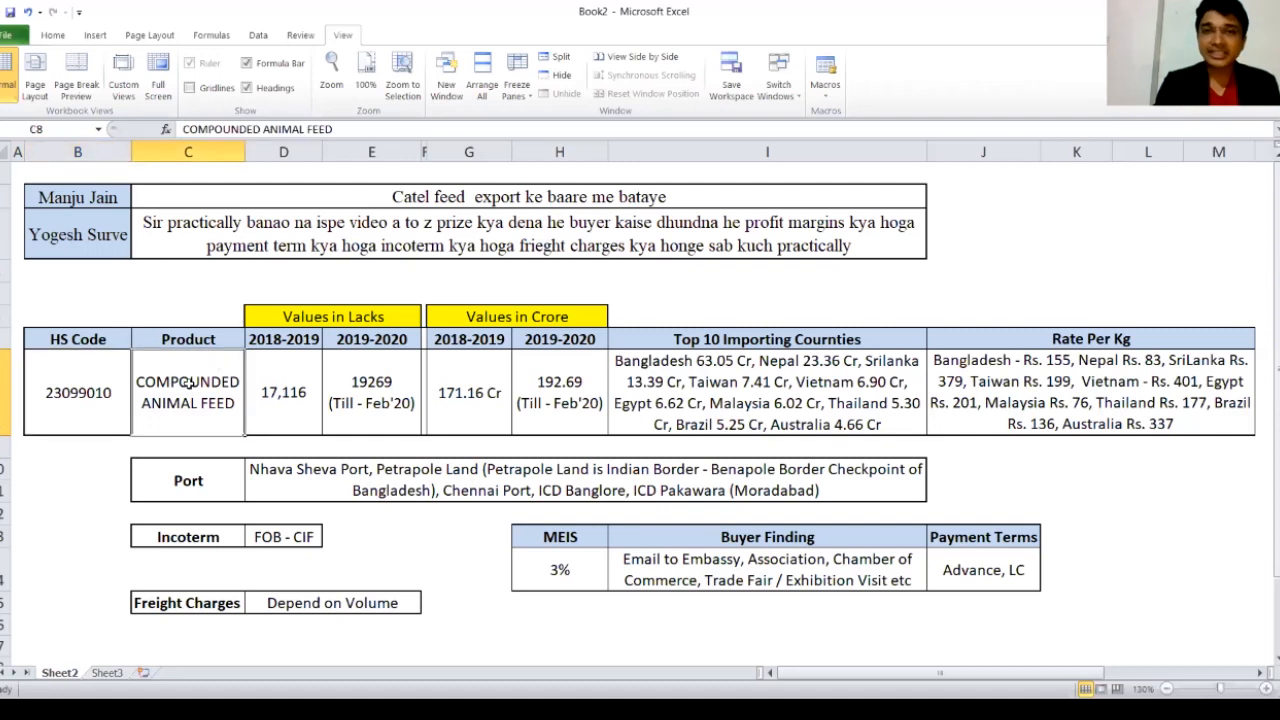
click(77, 392)
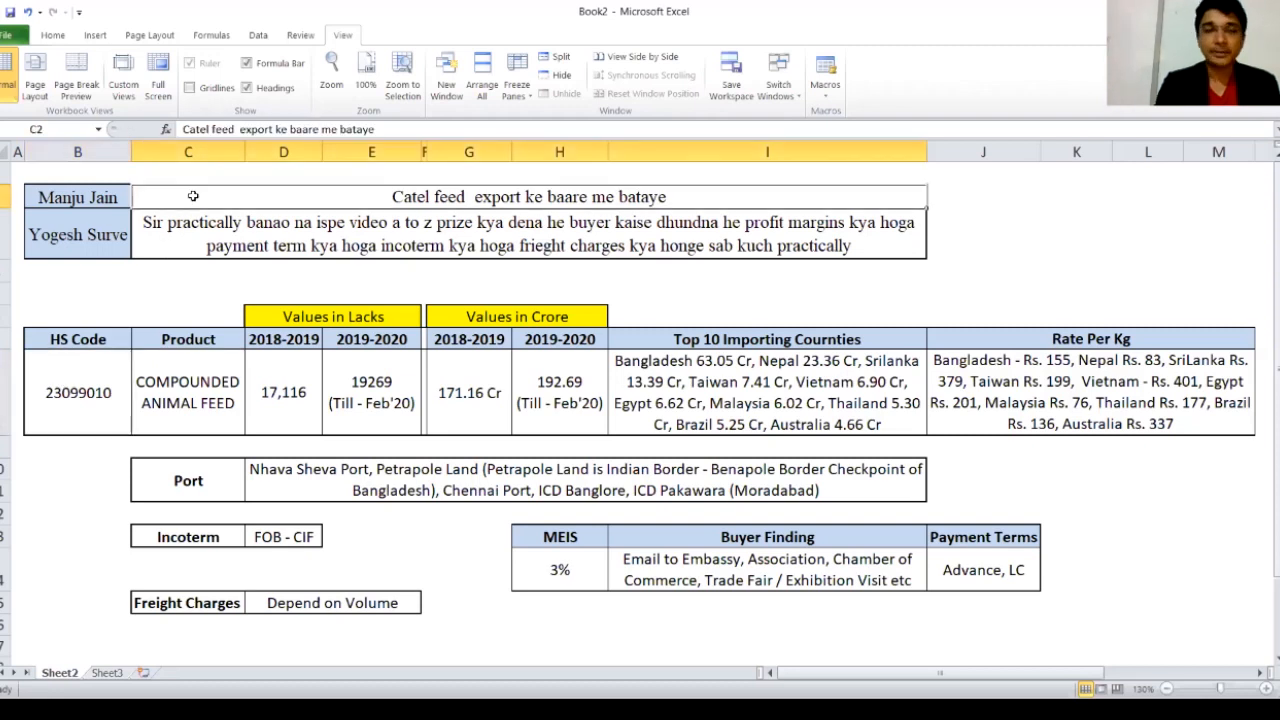
click(84, 392)
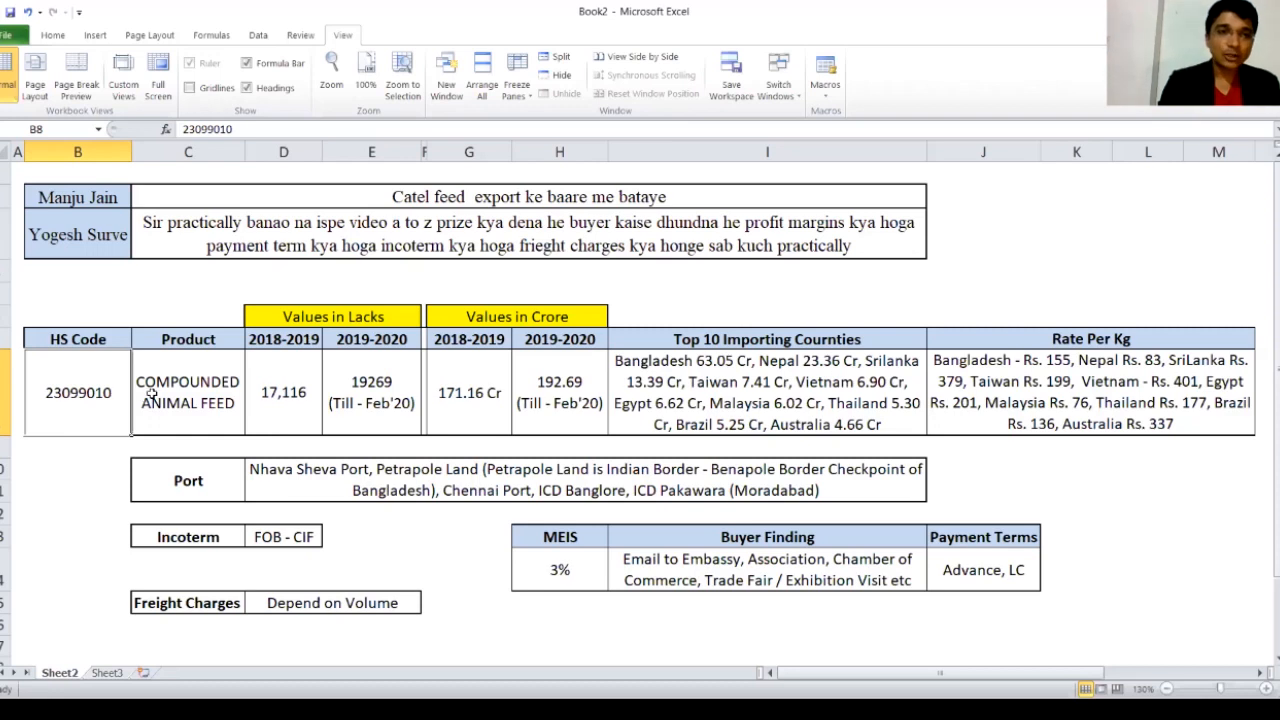
click(188, 392)
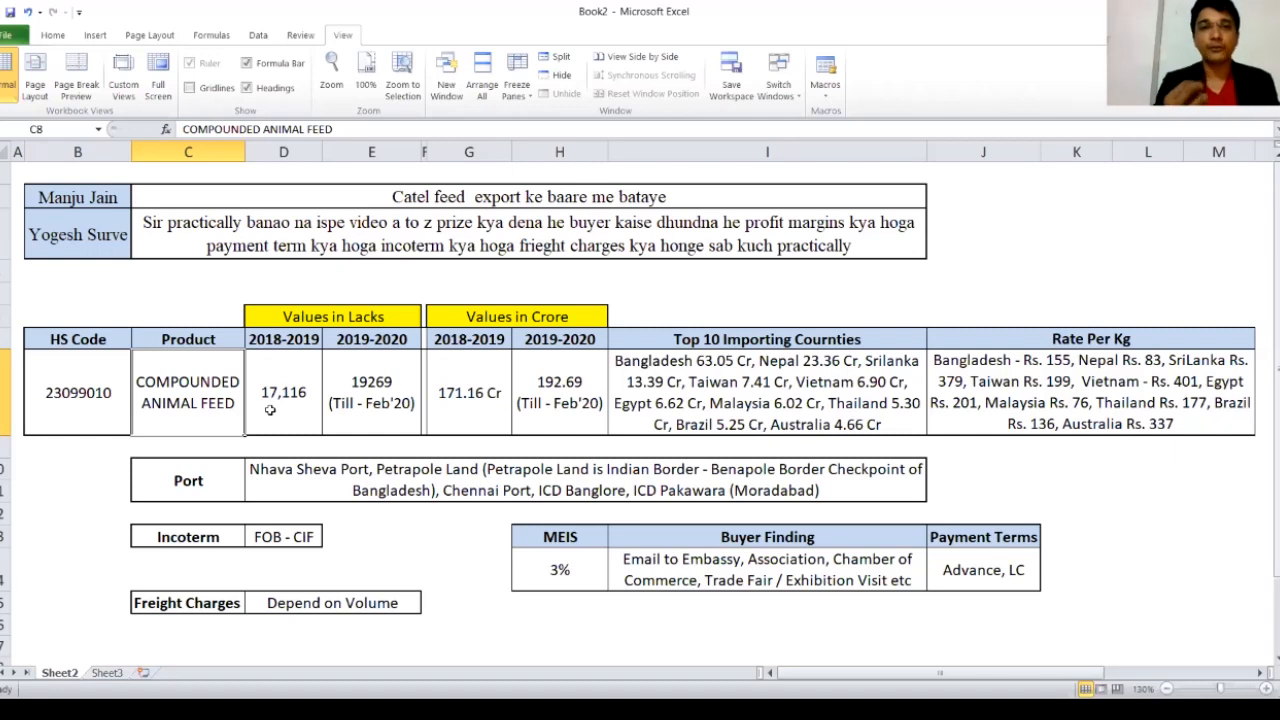
click(283, 392)
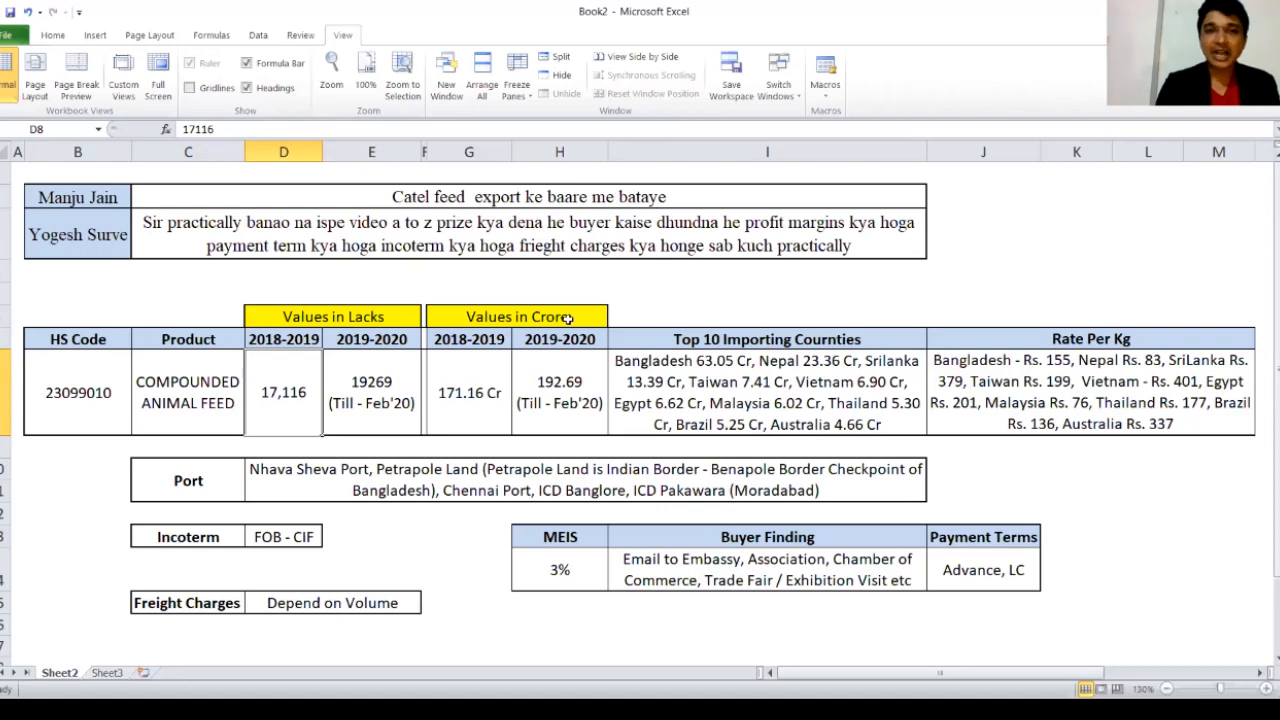
click(469, 392)
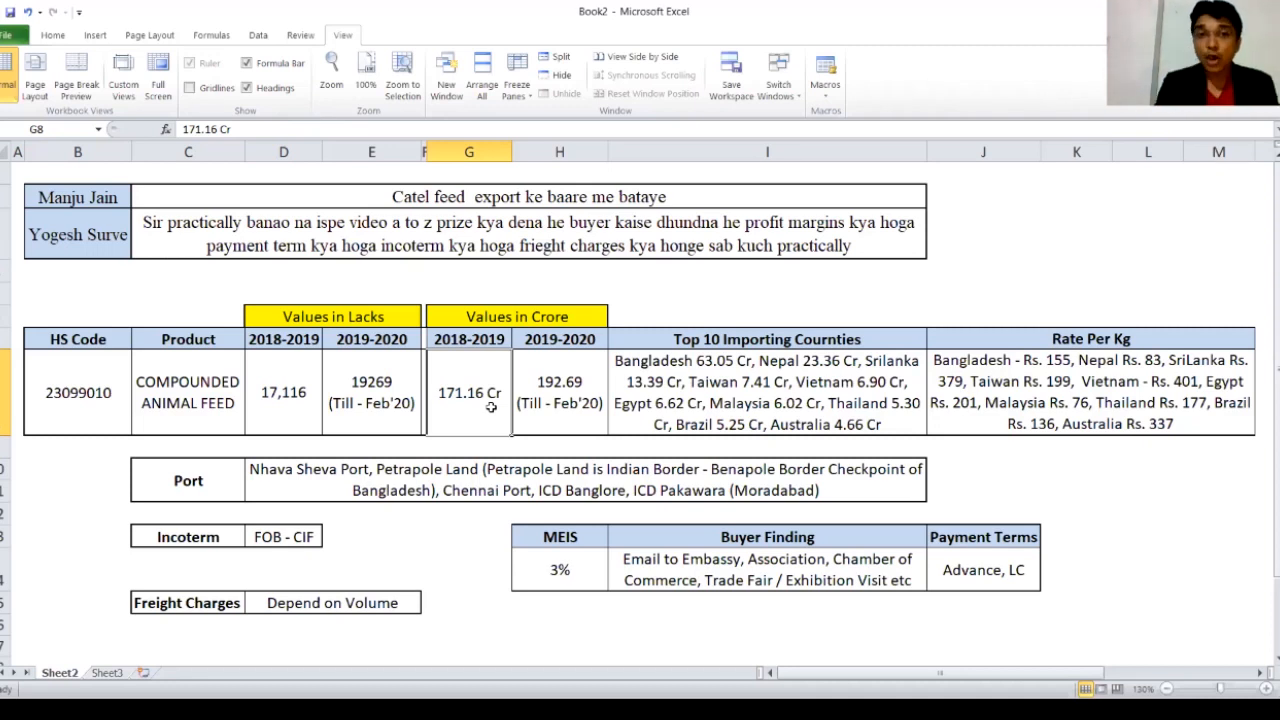
click(371, 392)
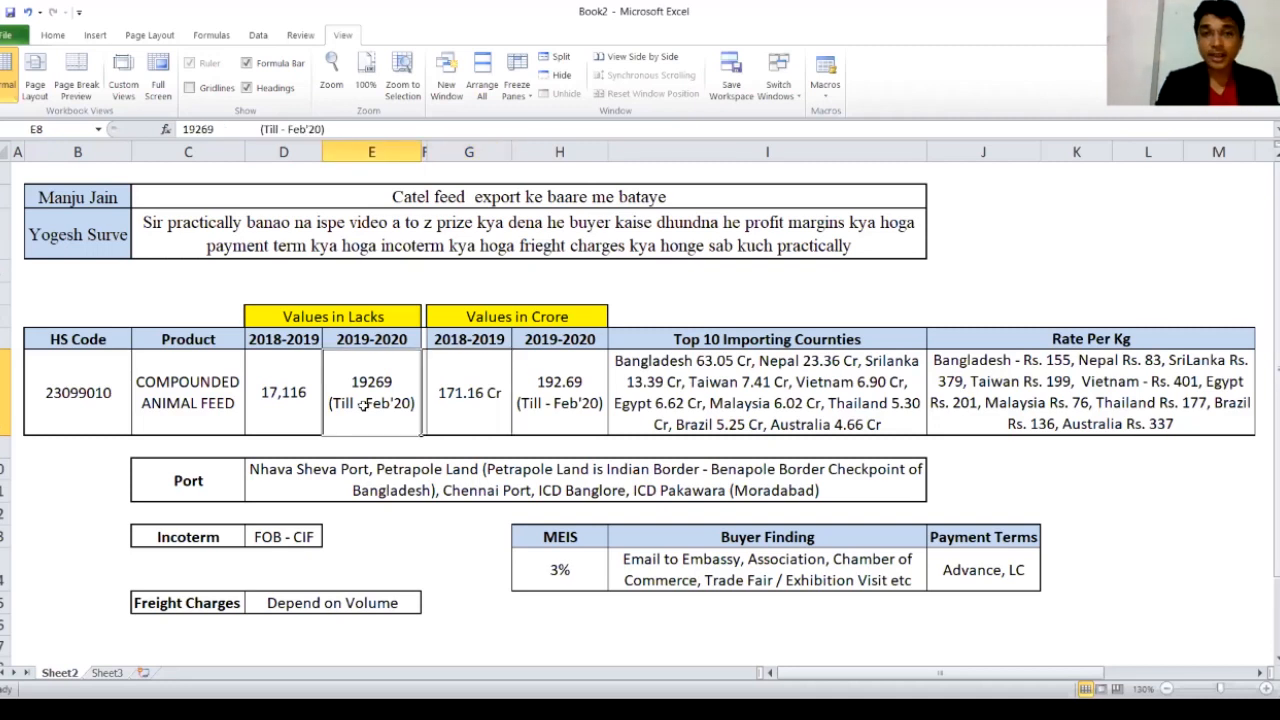
click(560, 392)
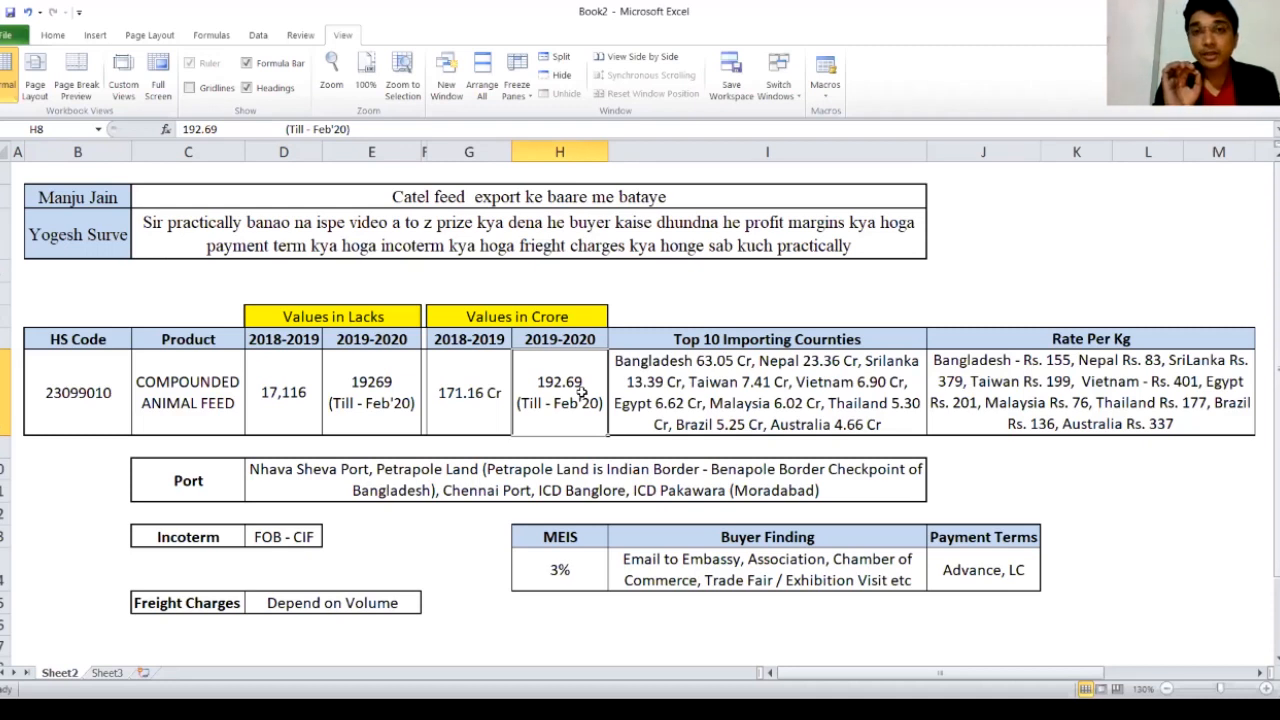
mouse_move(723, 383)
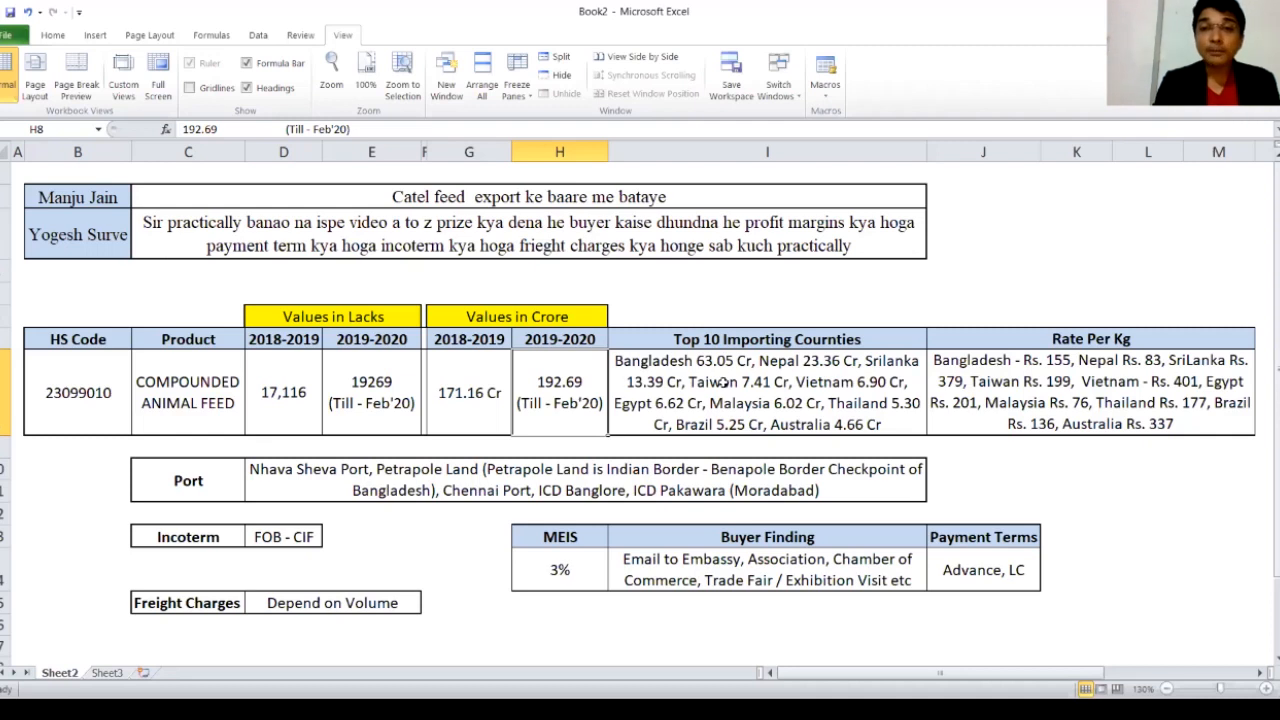
click(767, 392)
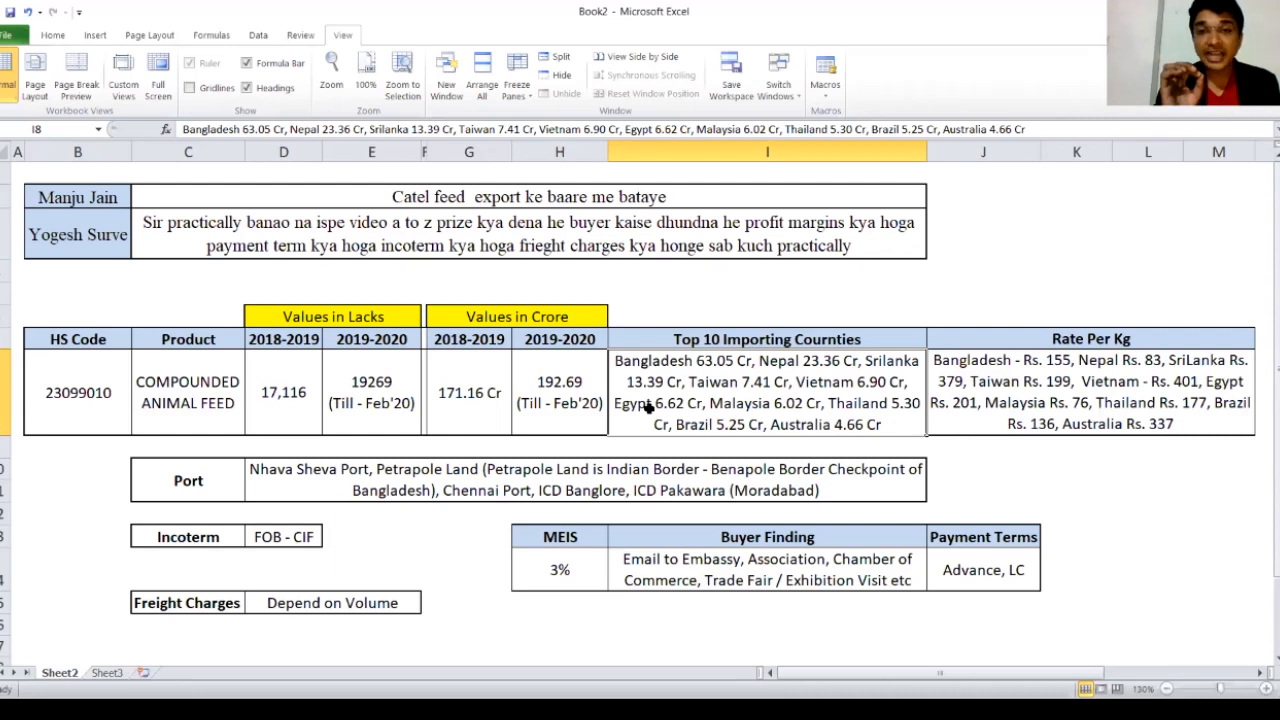
mouse_move(813, 360)
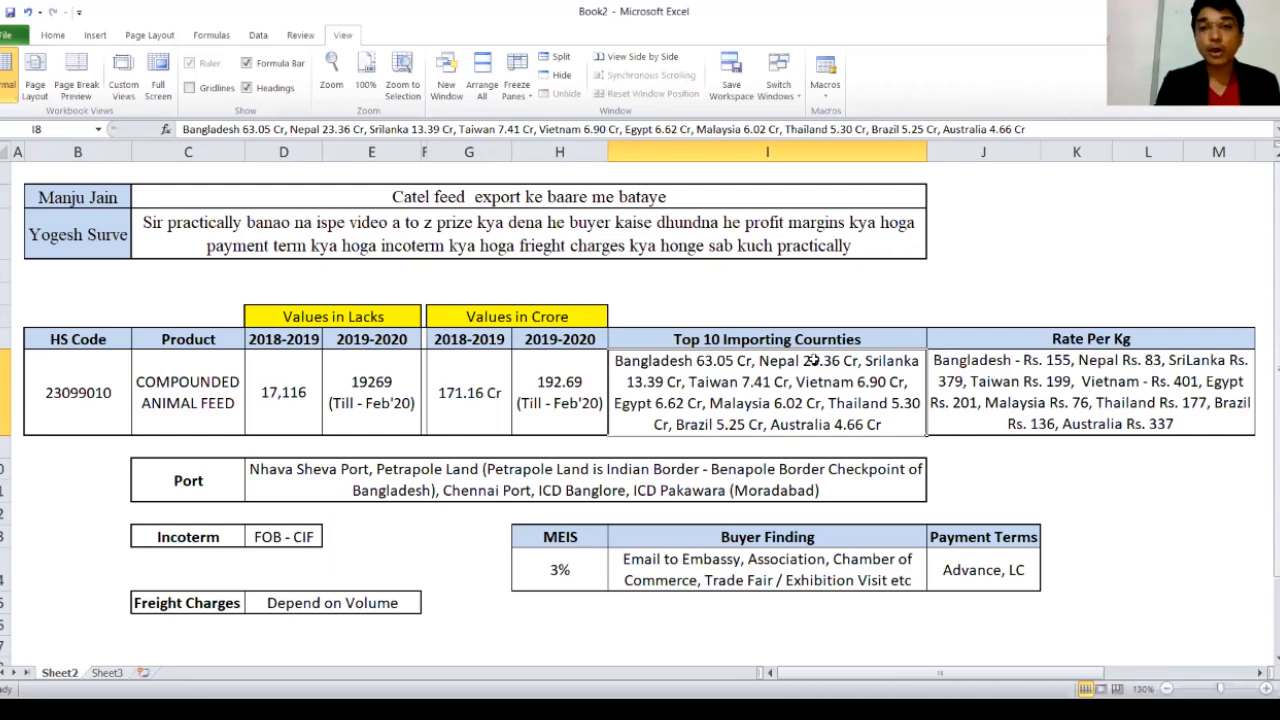
mouse_move(872, 395)
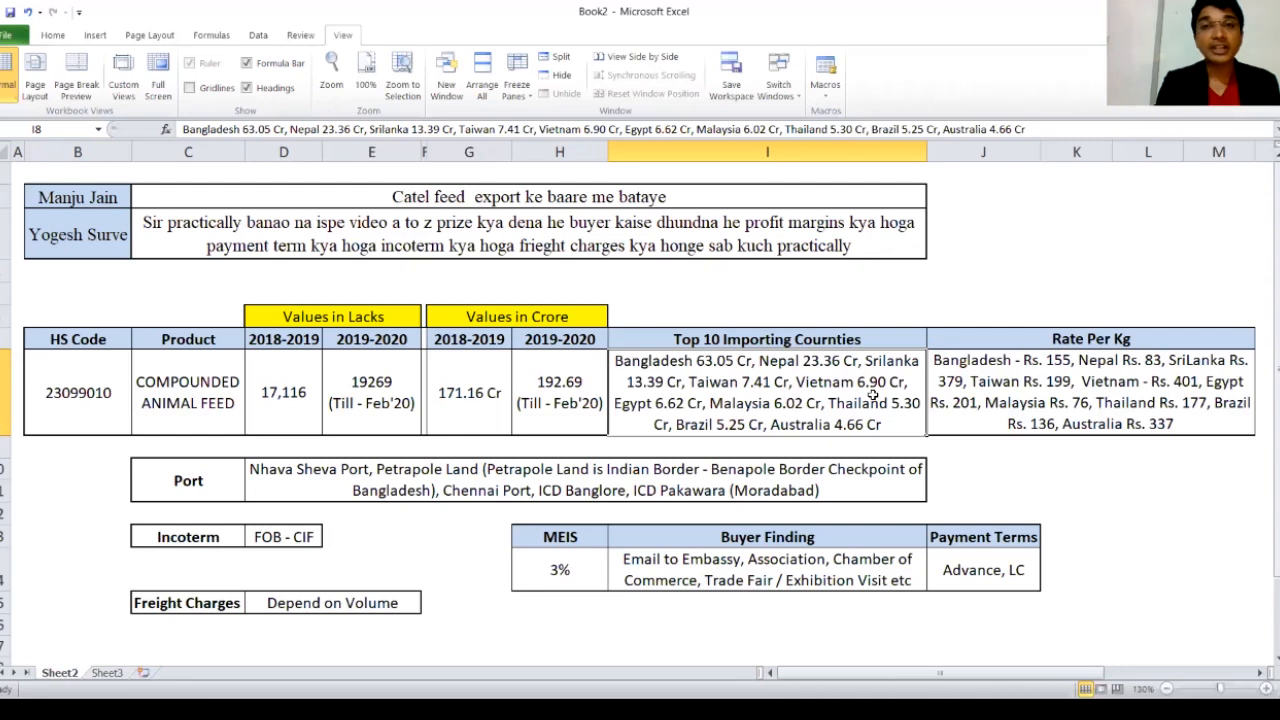
mouse_move(673, 413)
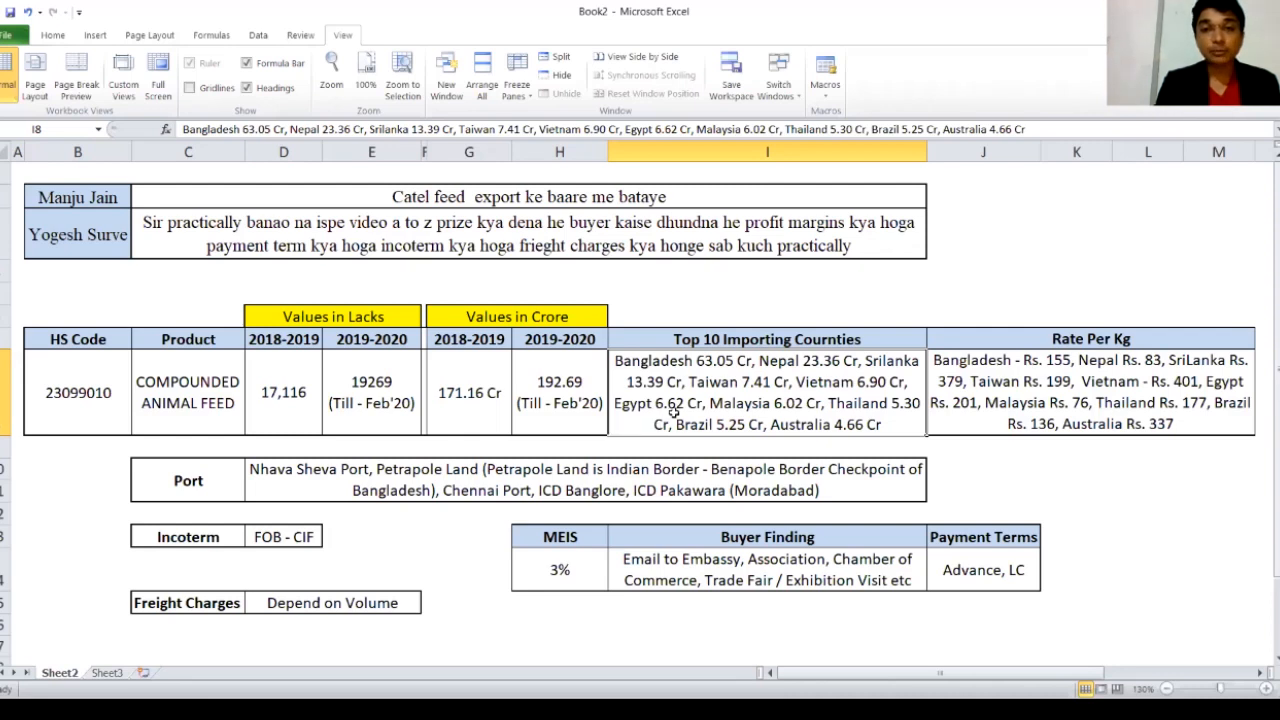
mouse_move(743, 443)
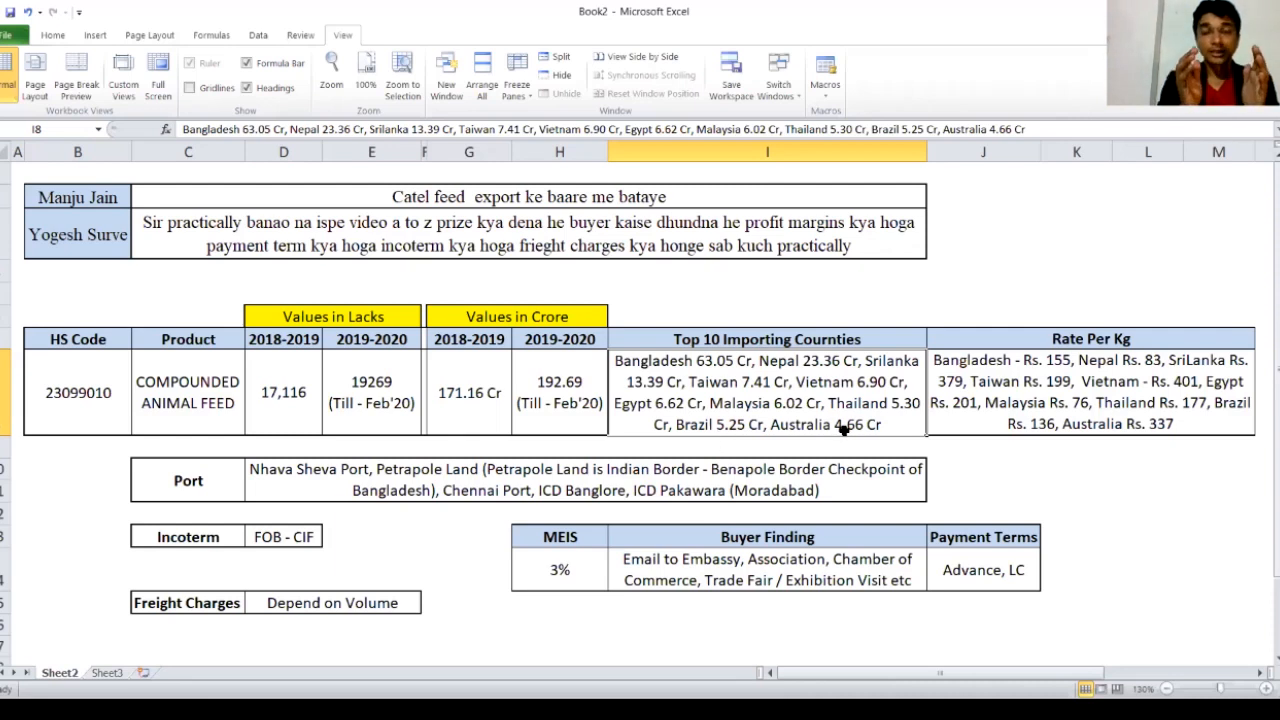
mouse_move(717, 370)
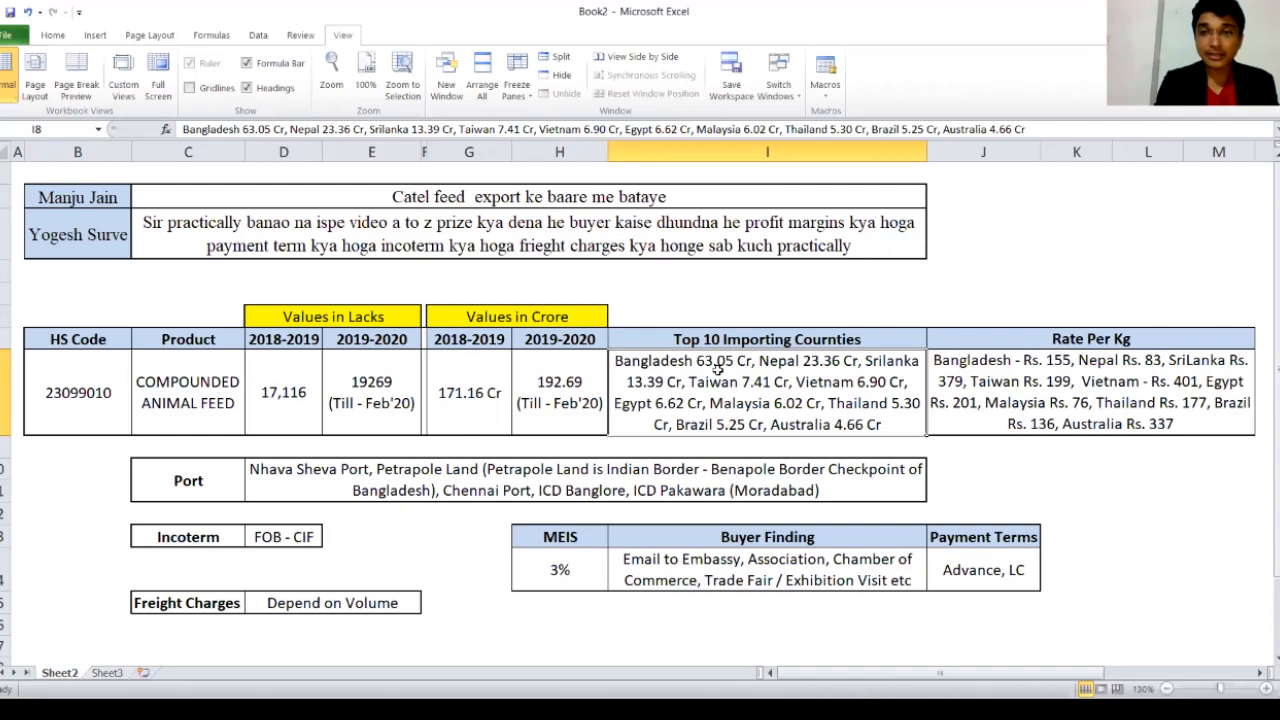
mouse_move(730, 380)
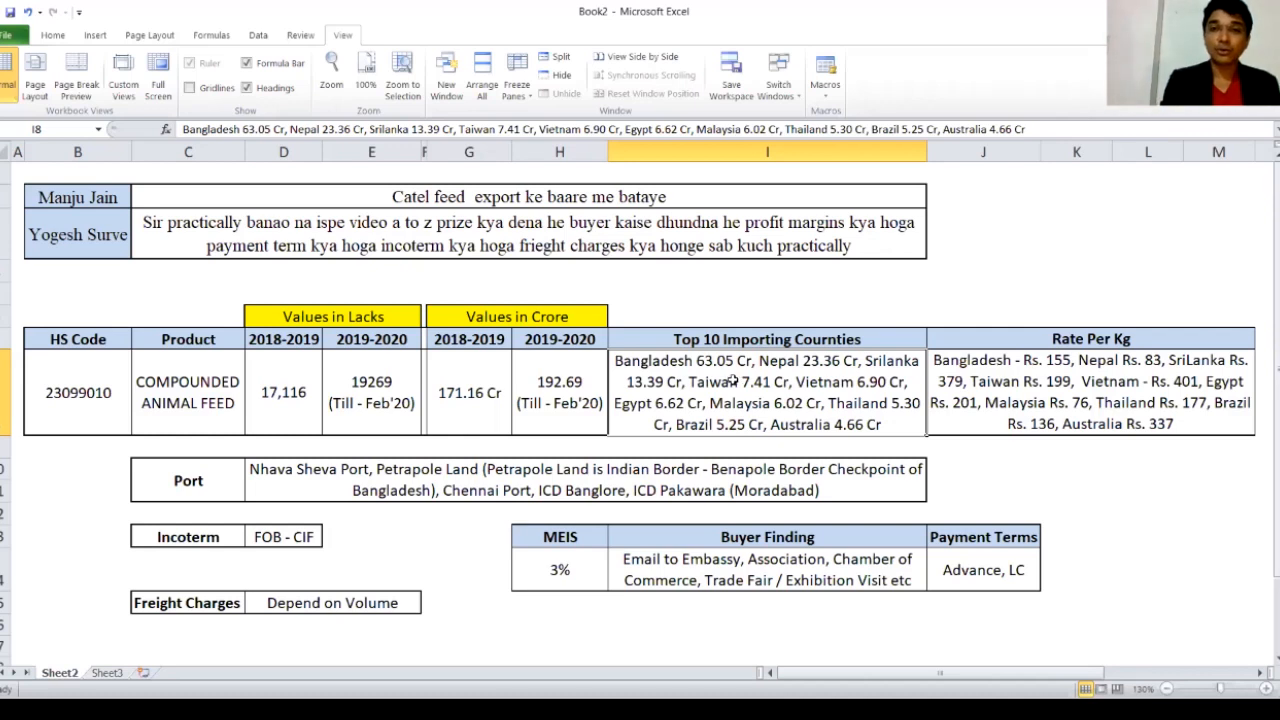
mouse_move(798, 365)
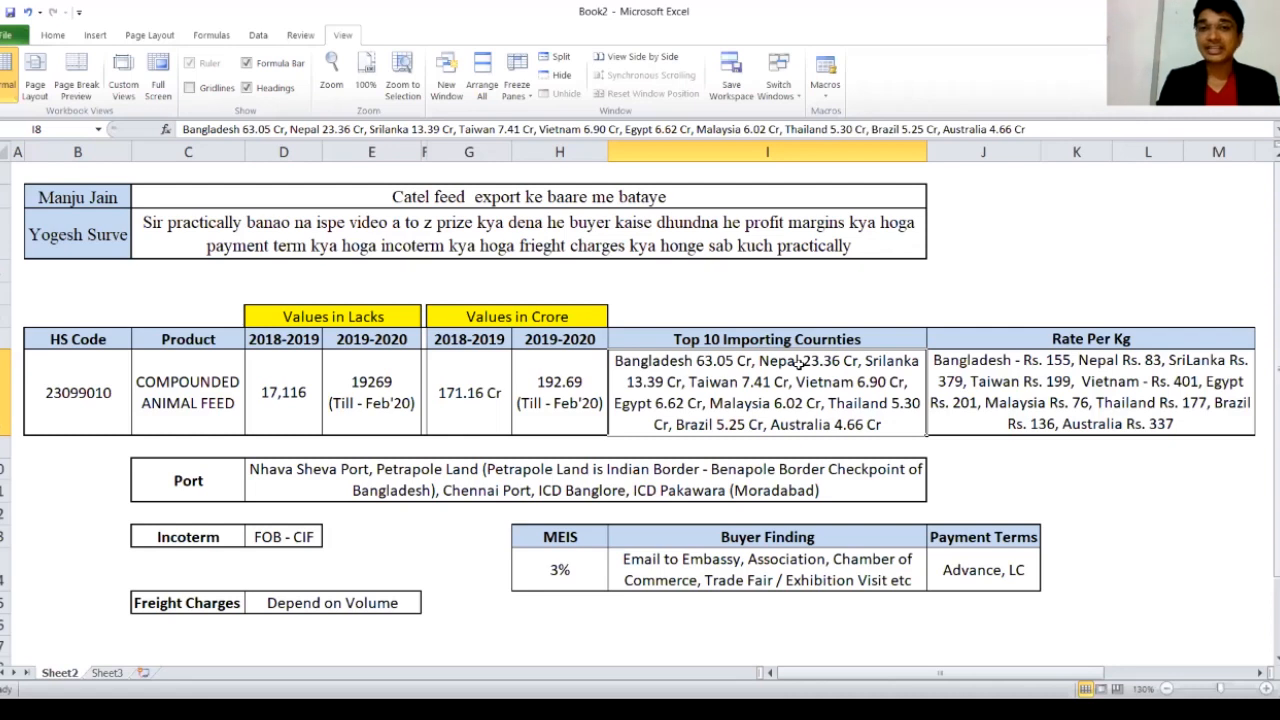
mouse_move(966, 364)
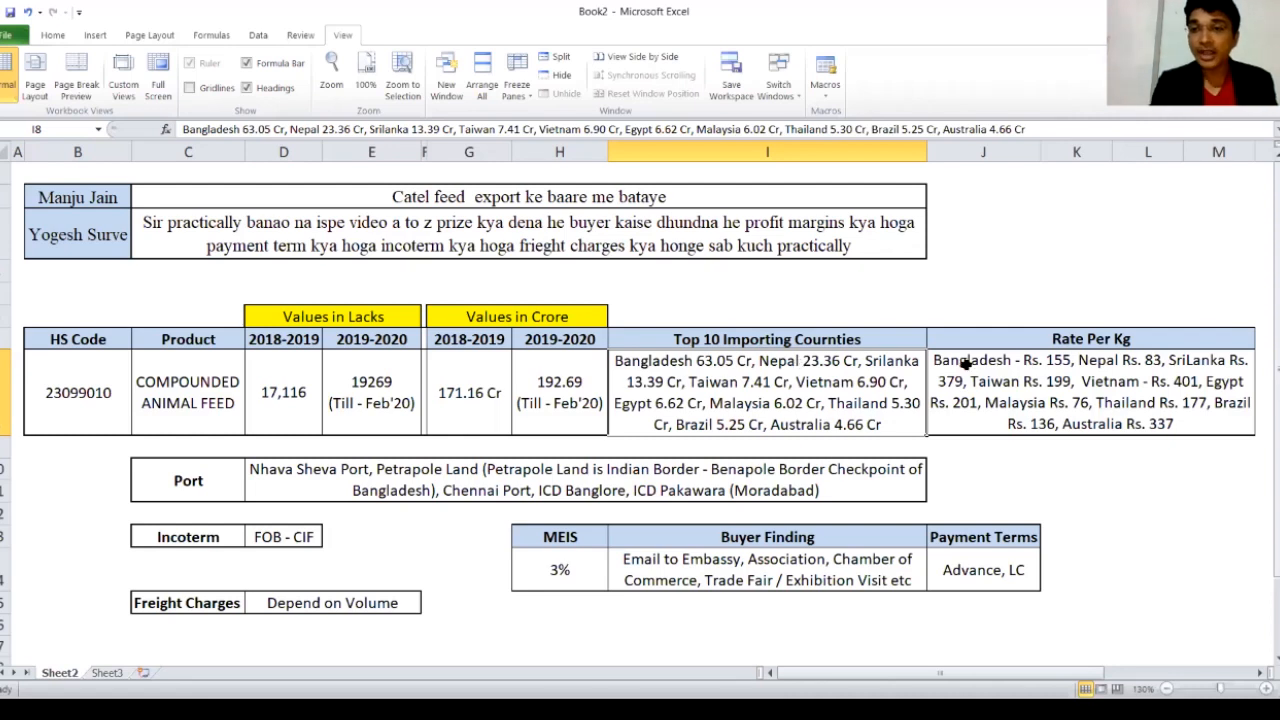
click(1010, 390)
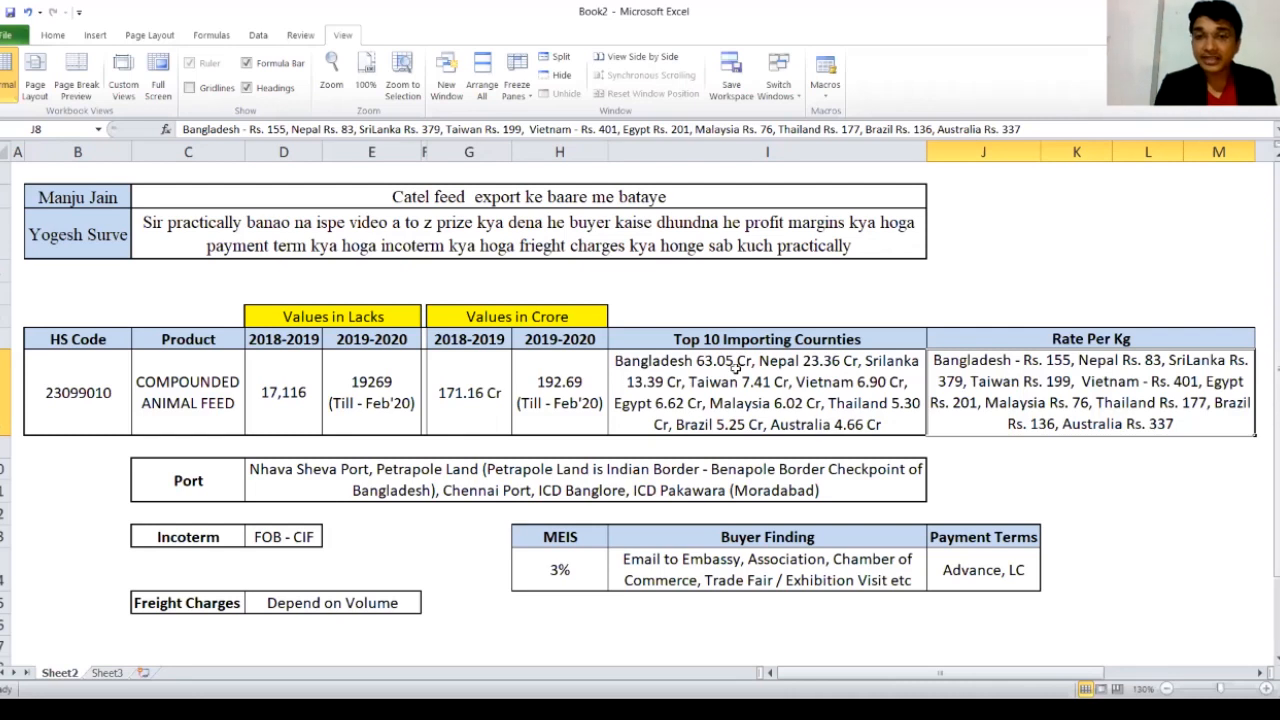
mouse_move(1022, 375)
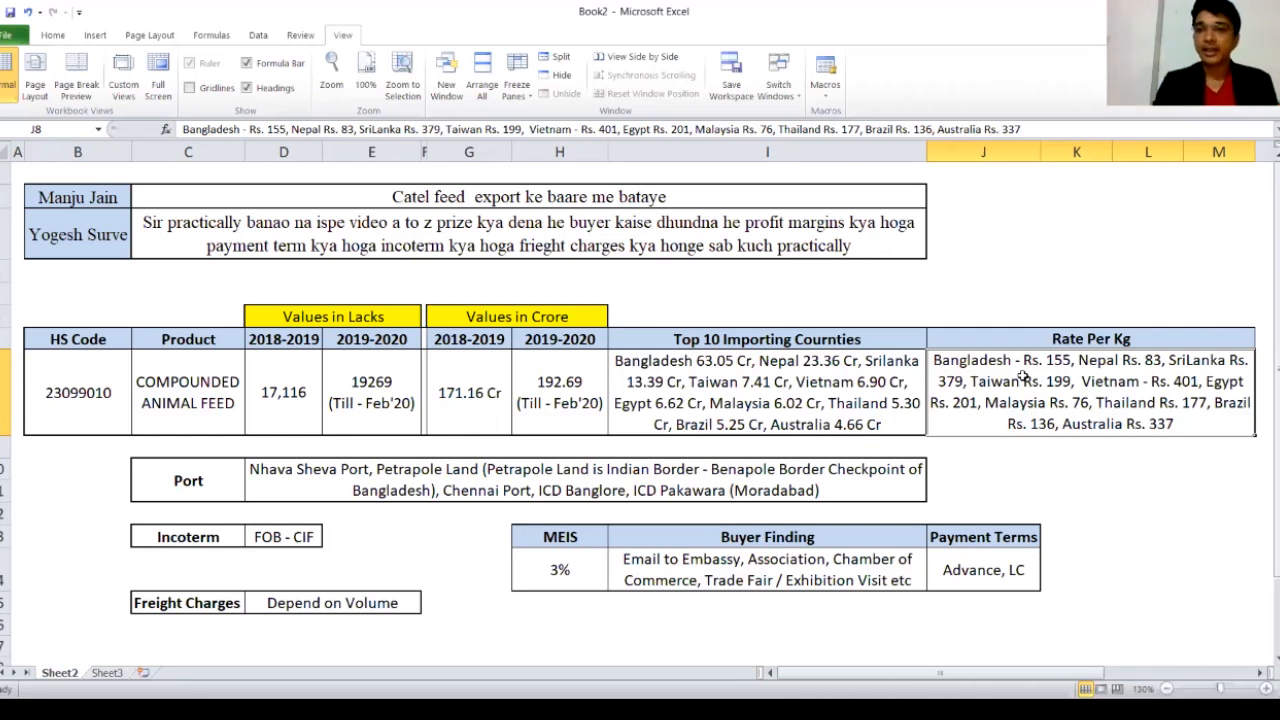
mouse_move(1050, 377)
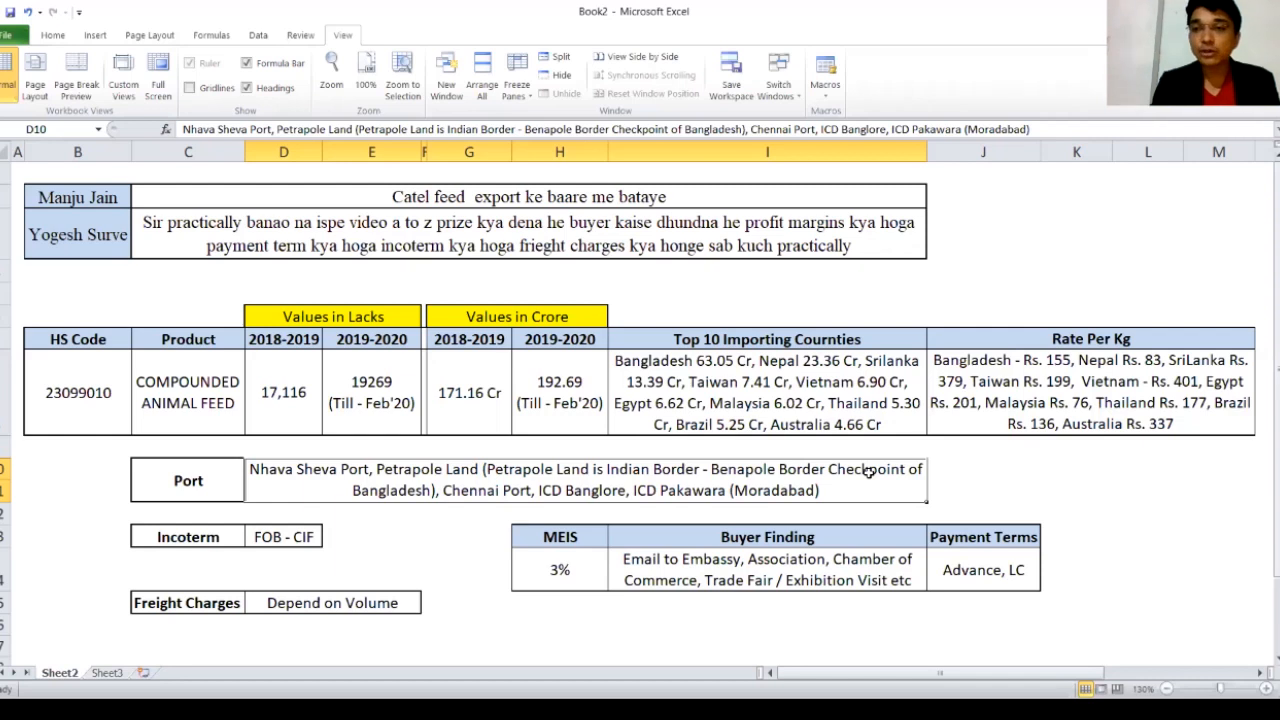
click(1091, 390)
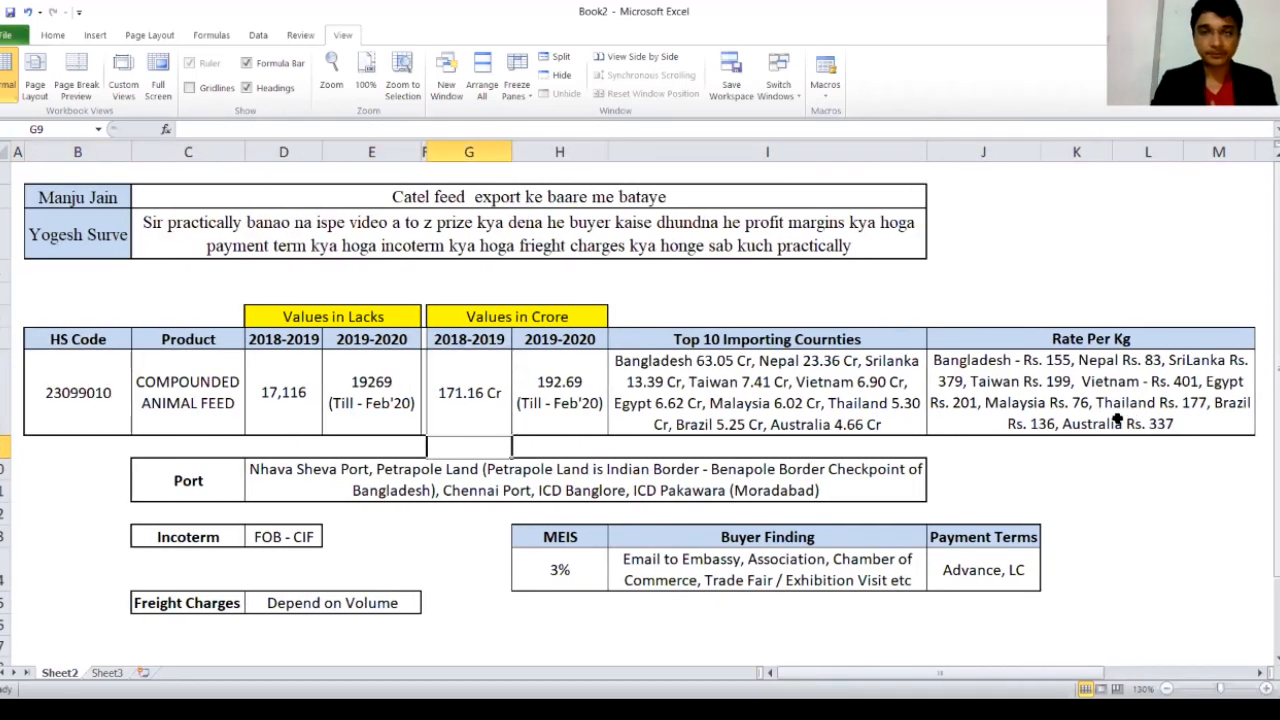
click(188, 480)
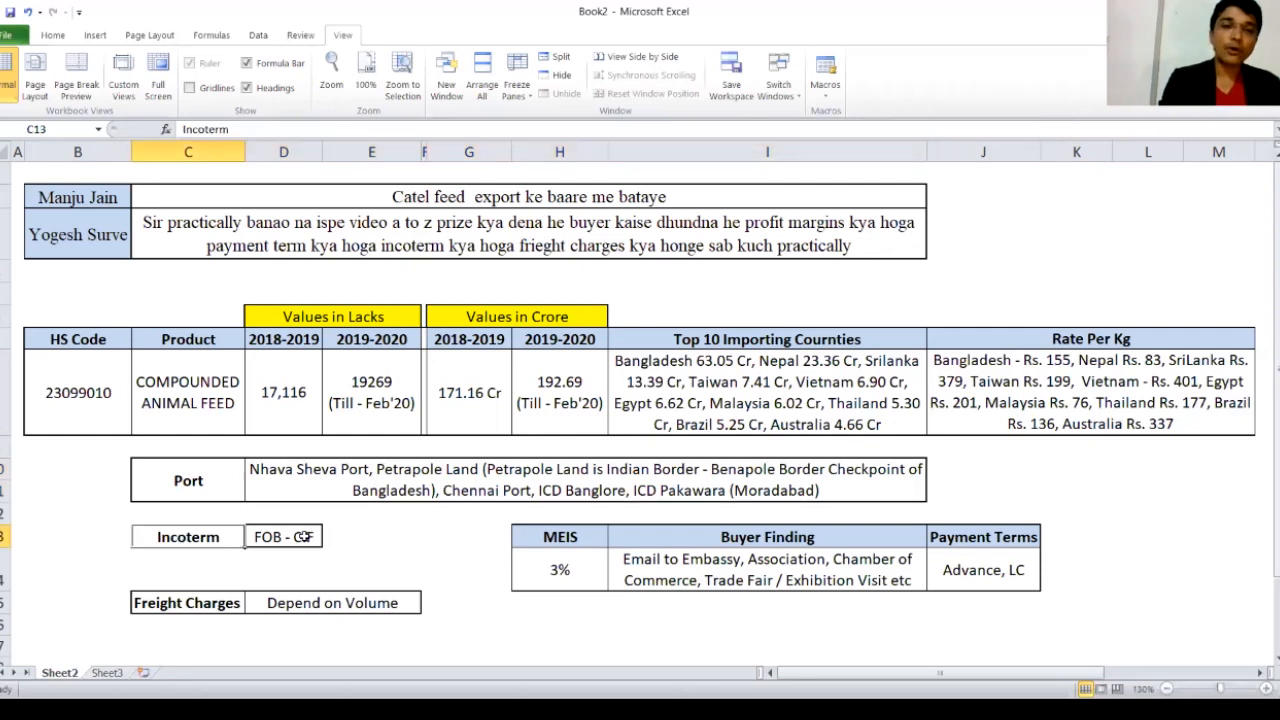
click(284, 536)
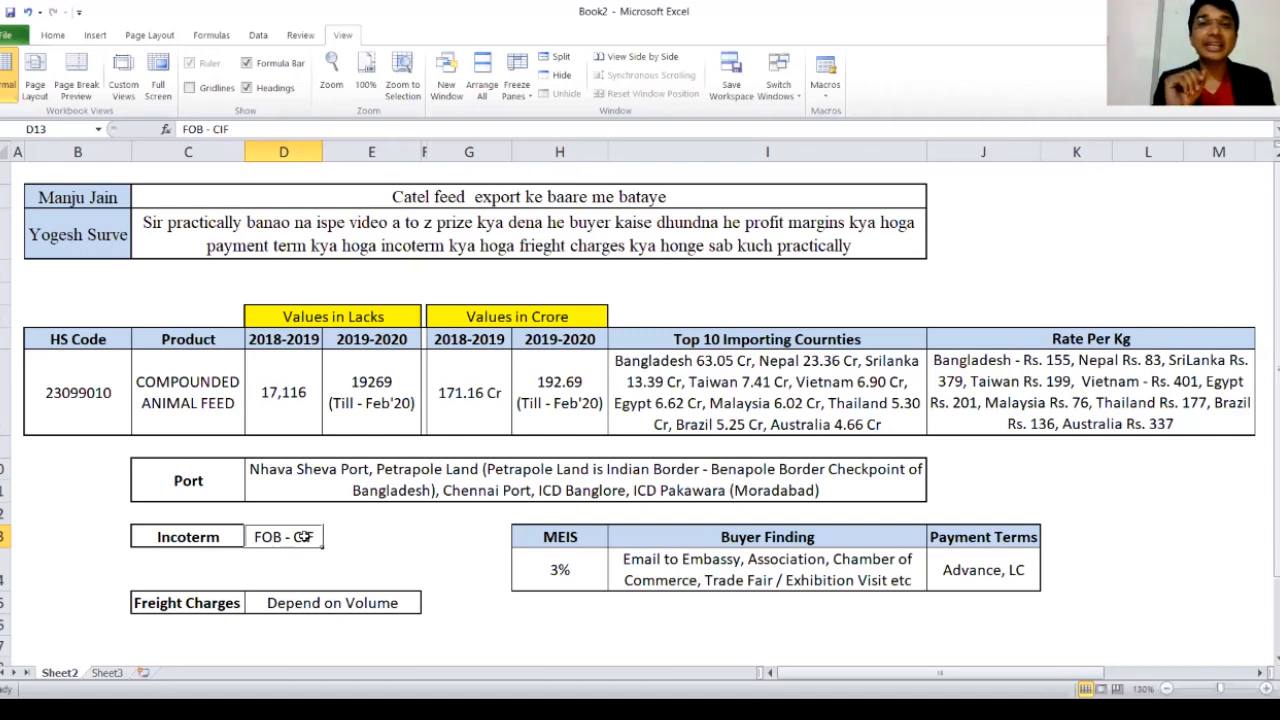
mouse_move(93, 524)
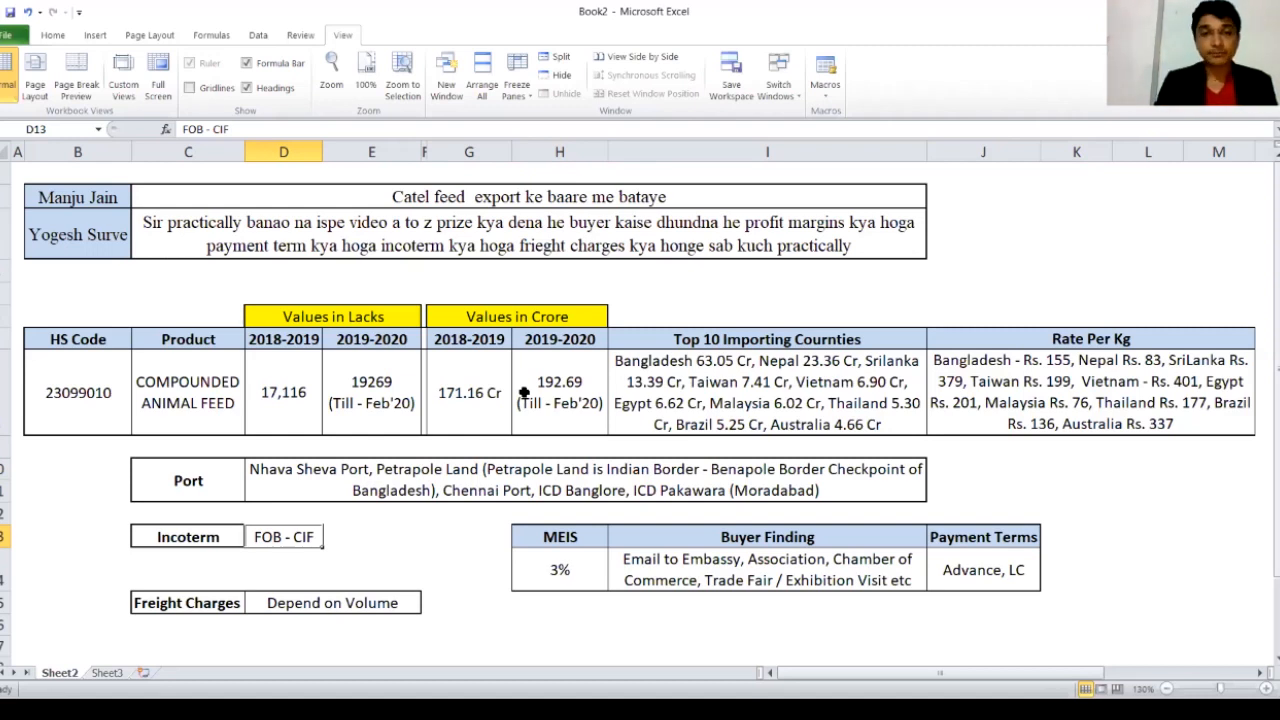
mouse_move(567, 544)
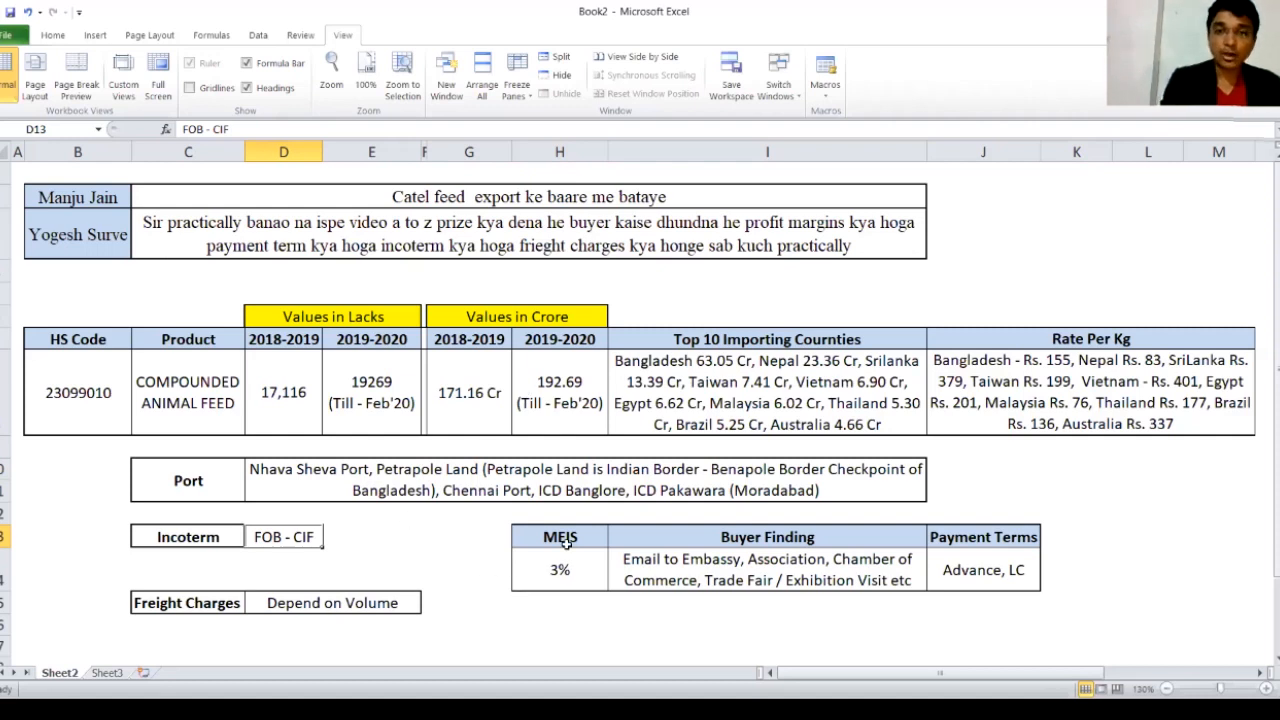
click(560, 537)
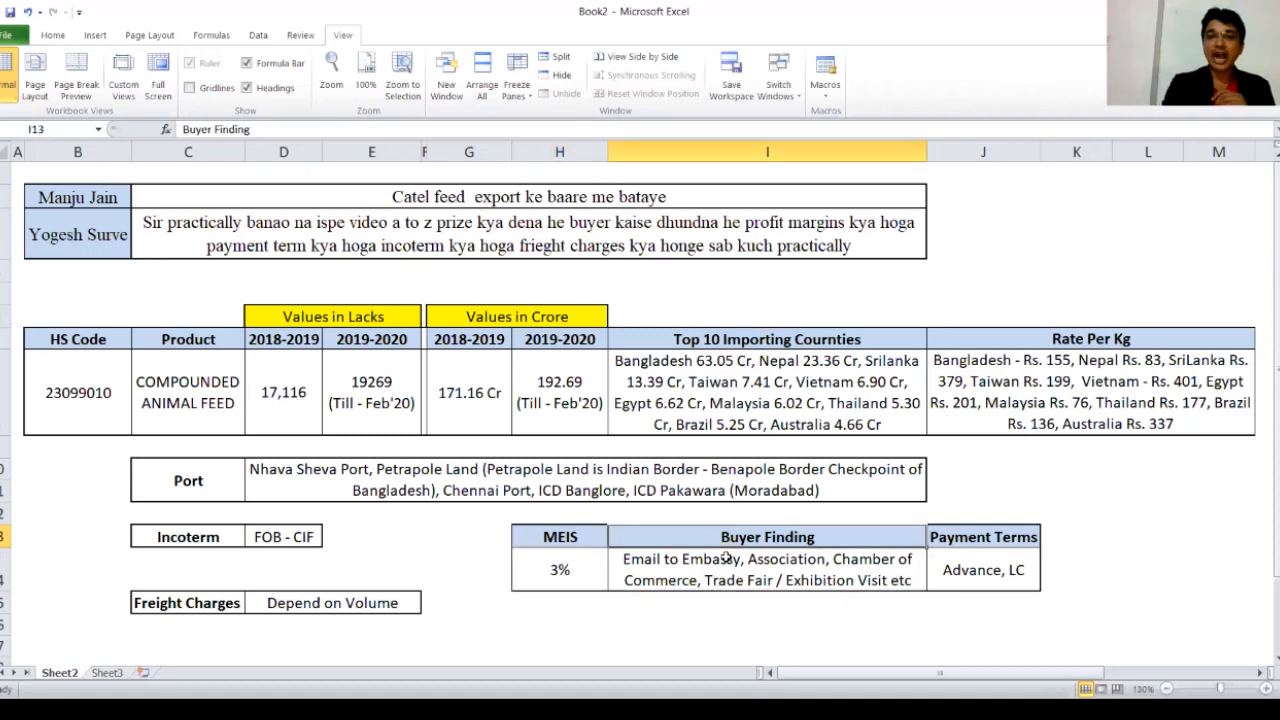
click(767, 569)
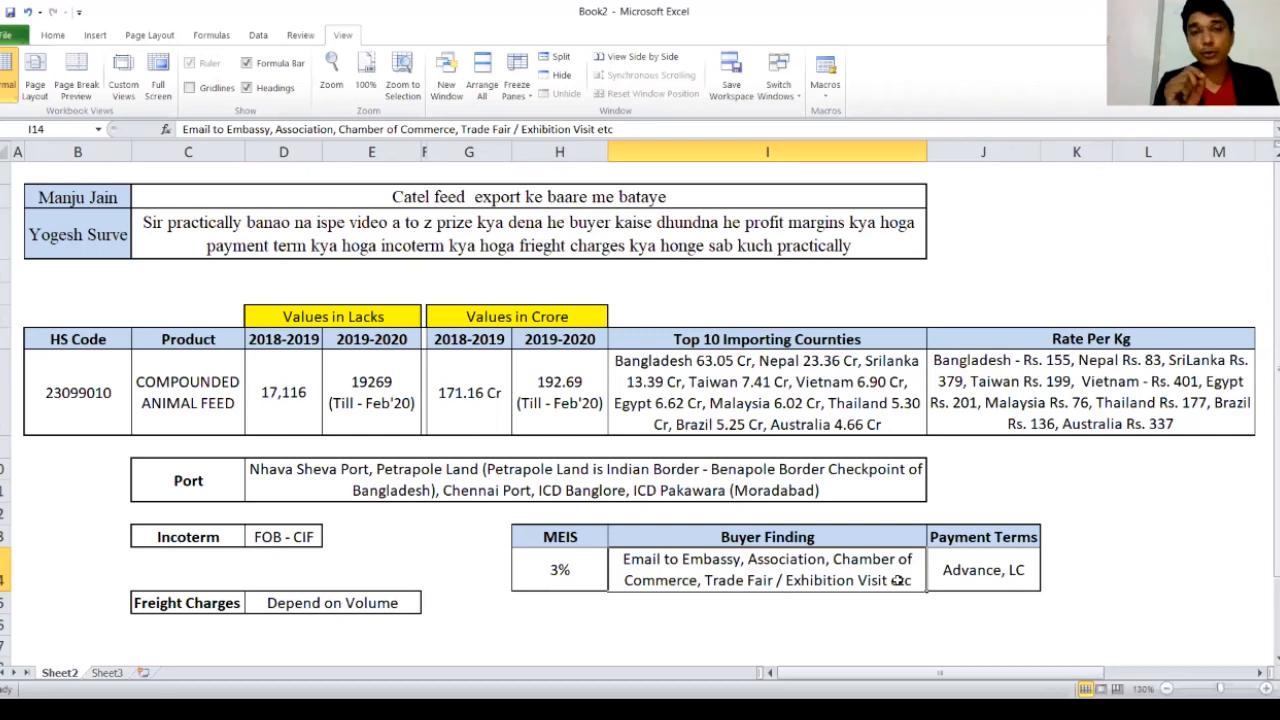
mouse_move(213, 391)
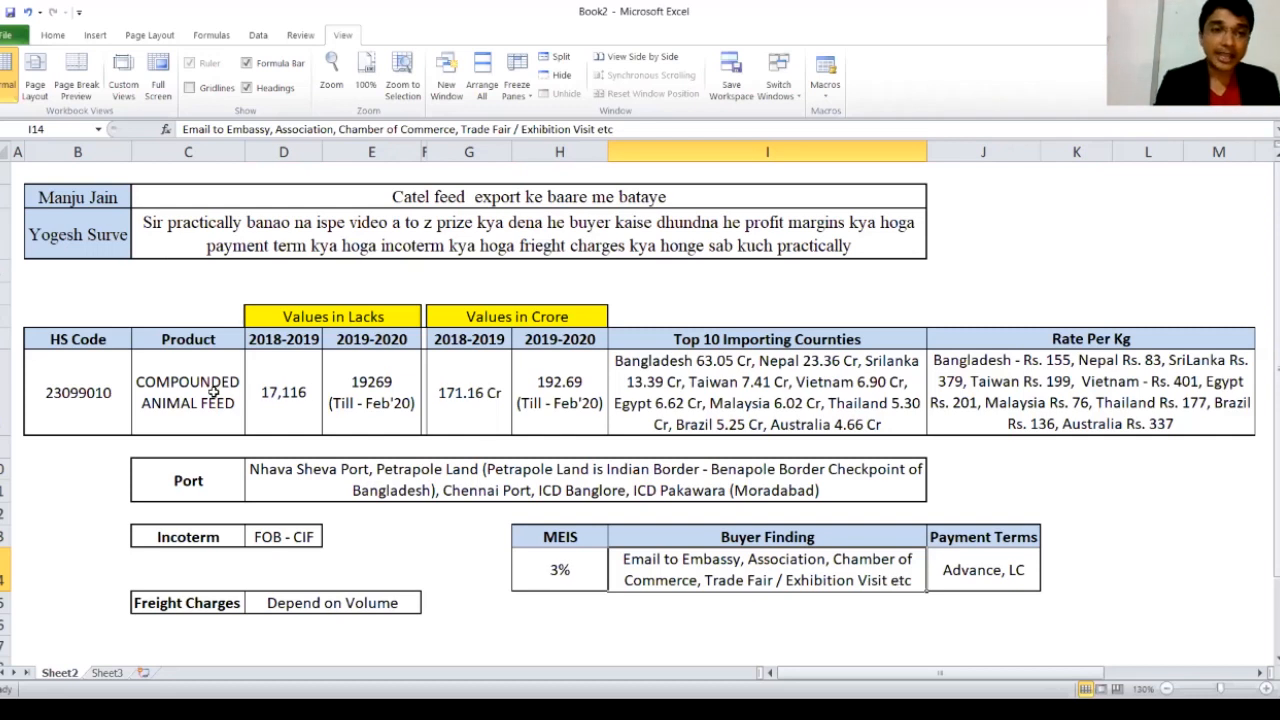
click(188, 392)
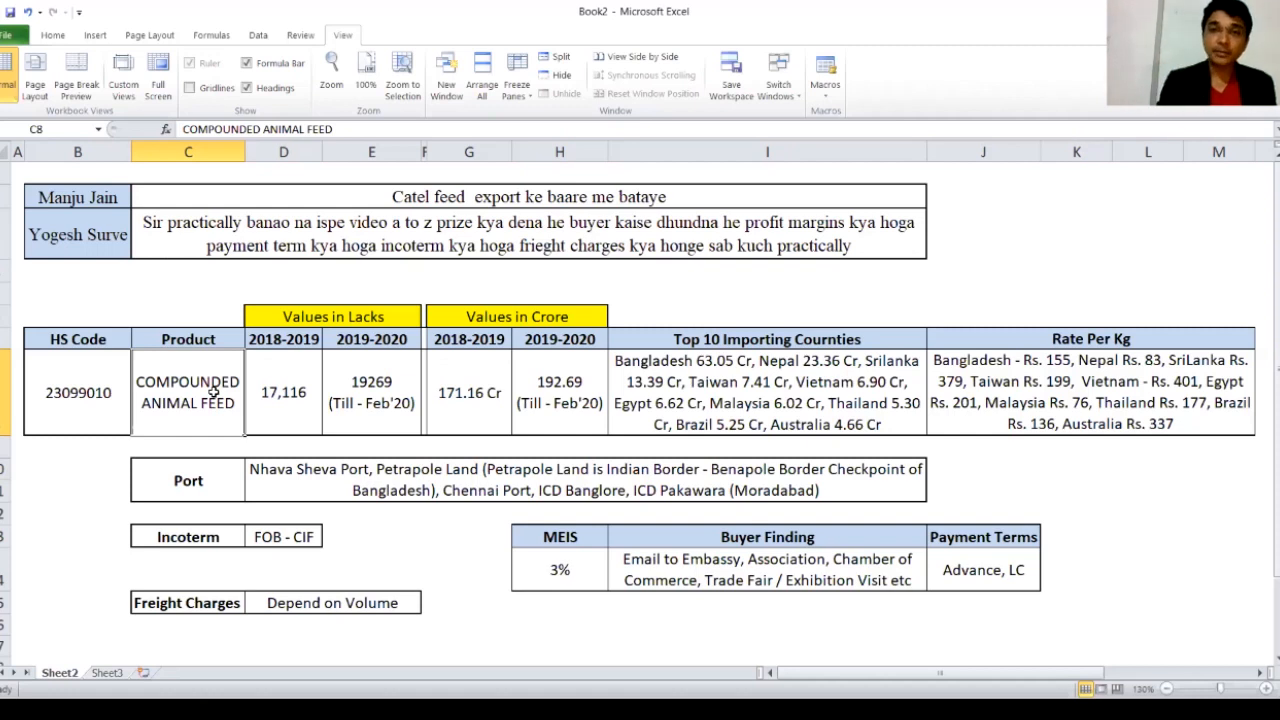
click(983, 569)
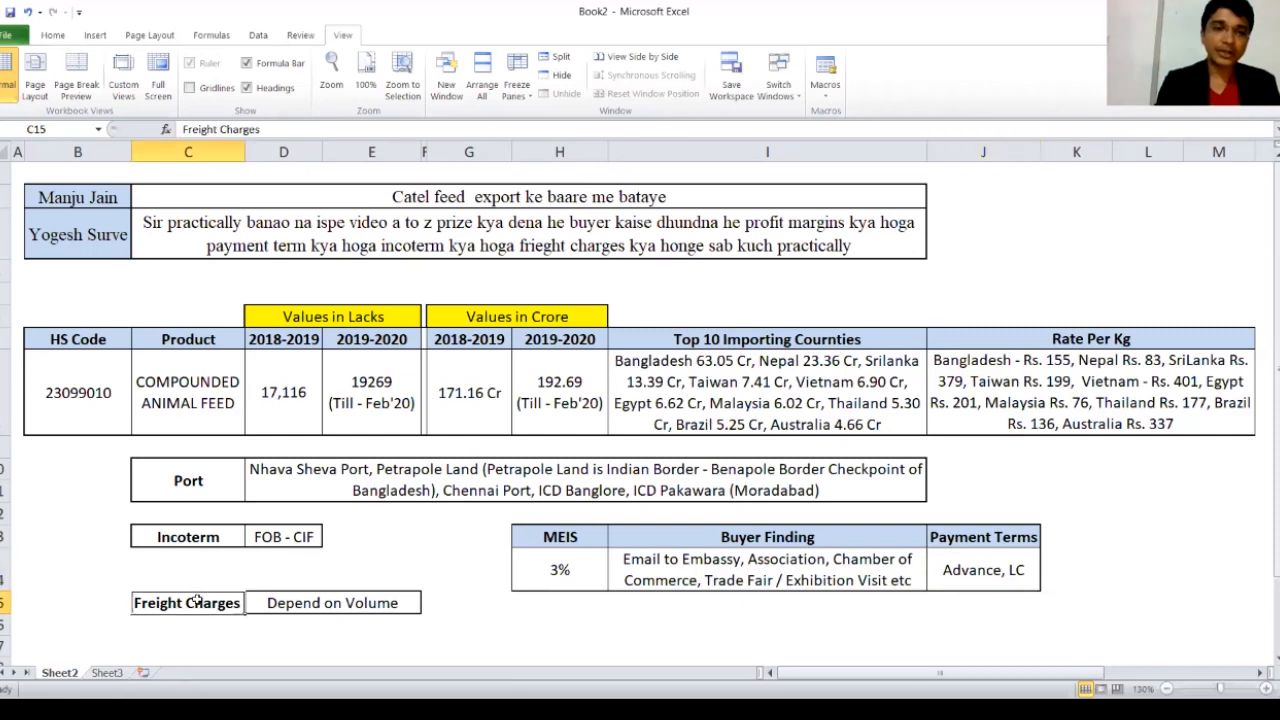
click(333, 603)
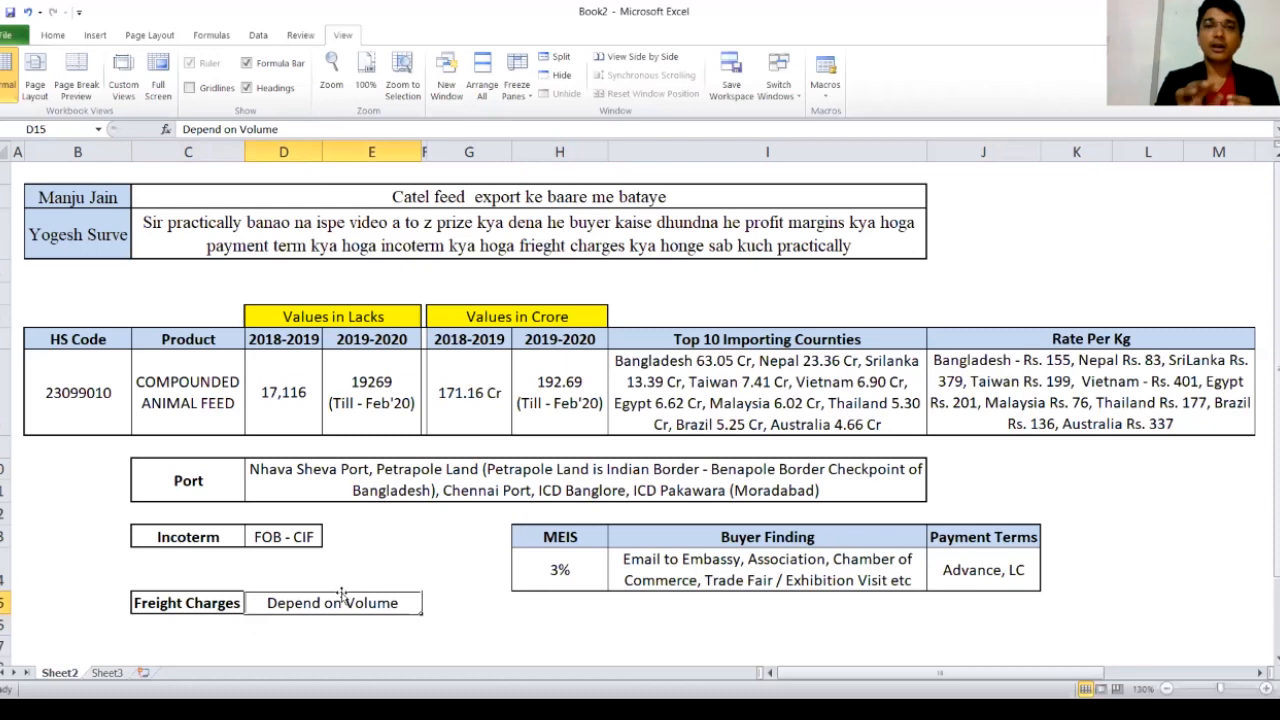